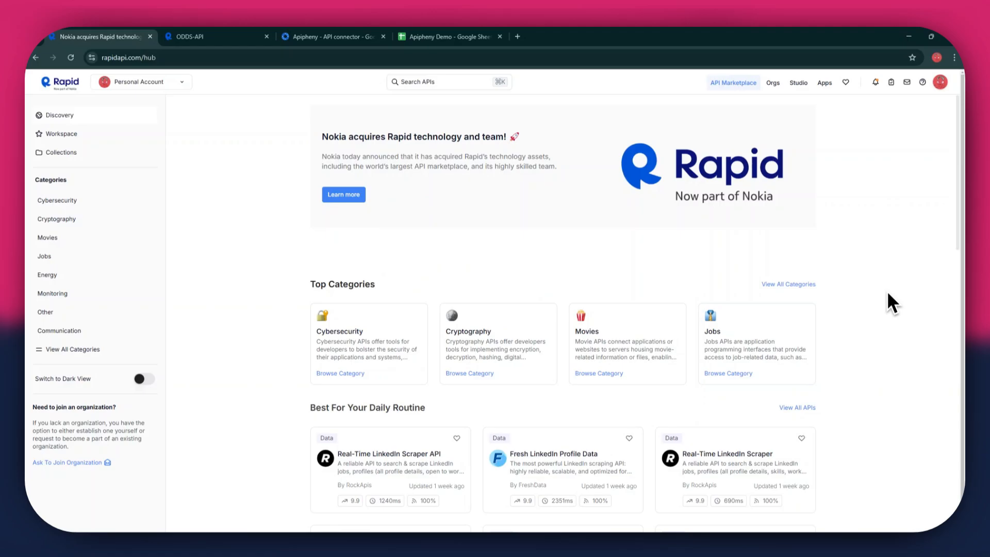
{"action": "mouse_move", "coordinate": [891, 301]}
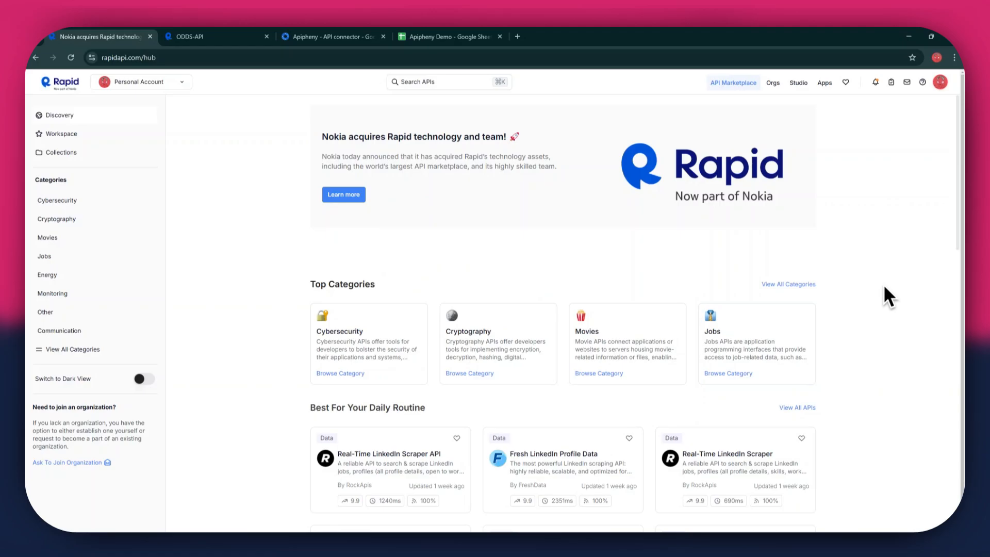
{"action": "mouse_move", "coordinate": [697, 124]}
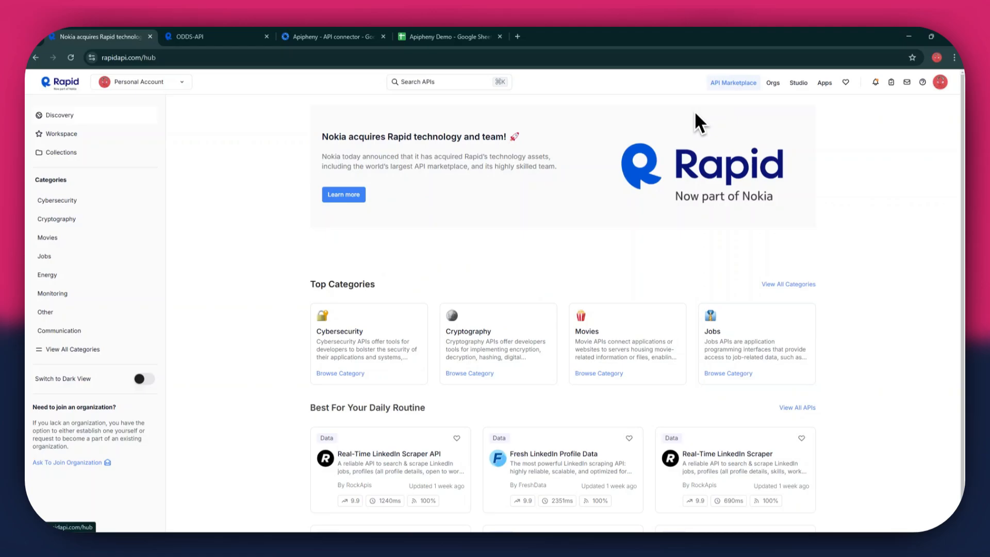
- Search RapidAPI Hub for 'odds' and browse the 152 results
{"action": "scroll", "scroll_direction": "down", "scroll_amount": 3}
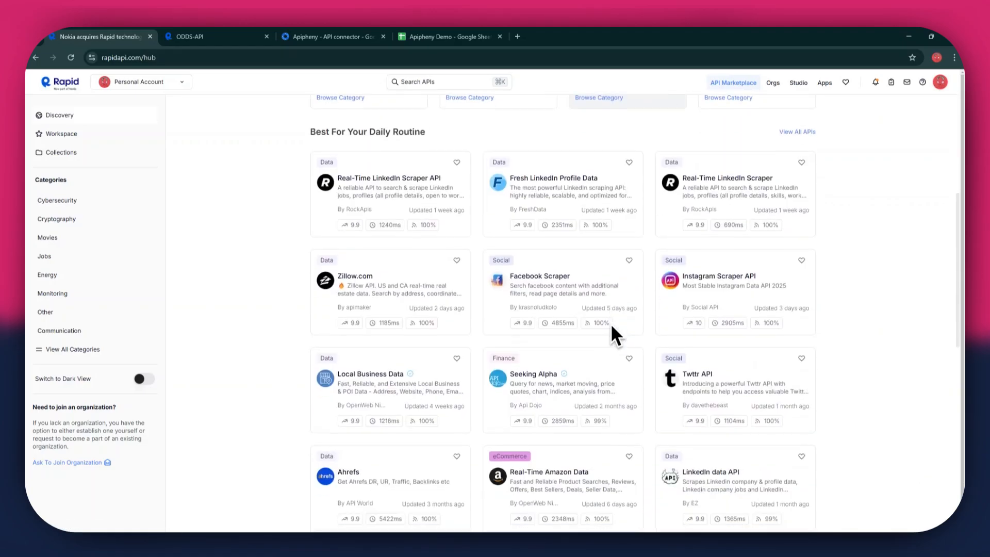
{"action": "scroll", "scroll_direction": "down", "scroll_amount": 3}
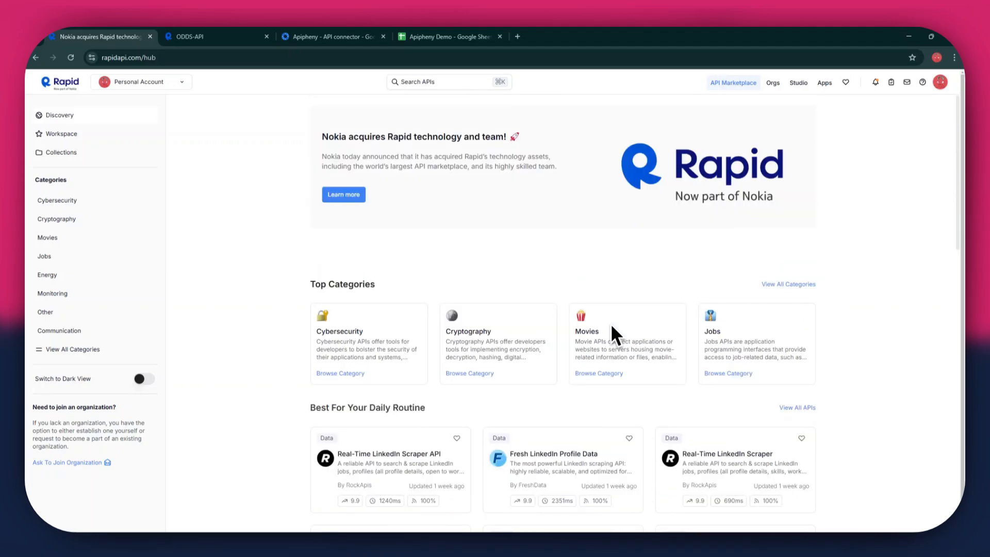
{"action": "left_click", "coordinate": [442, 82]}
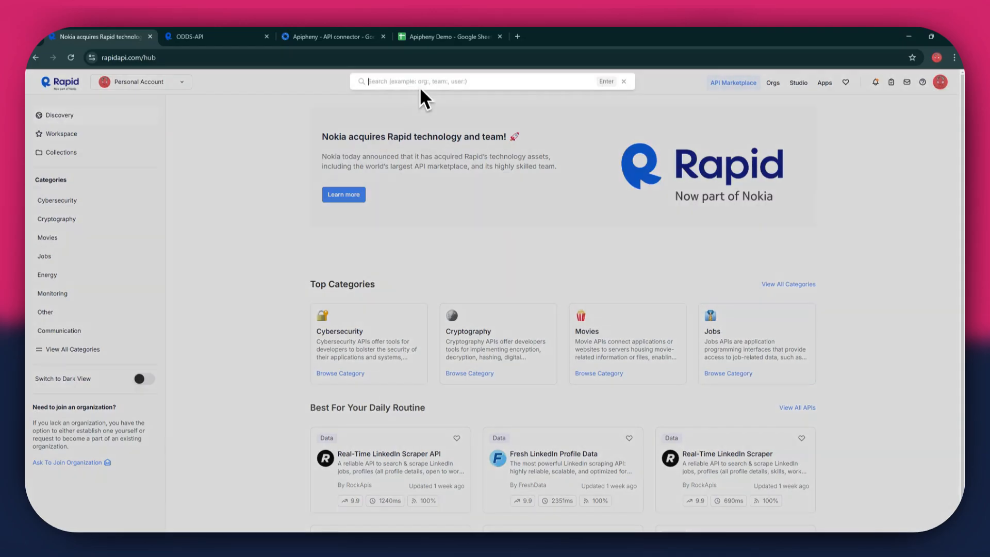
{"action": "type", "text": "odds"}
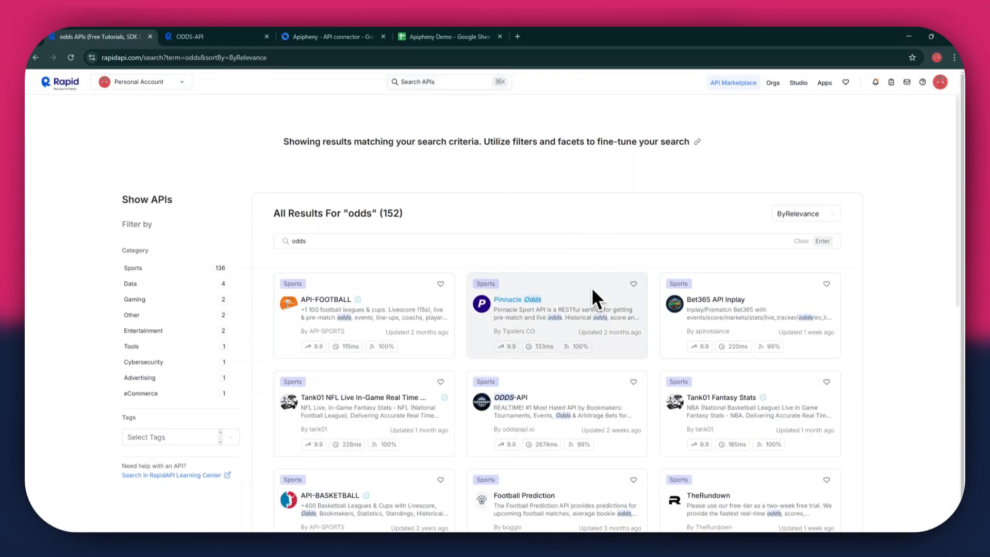
{"action": "scroll", "scroll_direction": "down", "scroll_amount": 3}
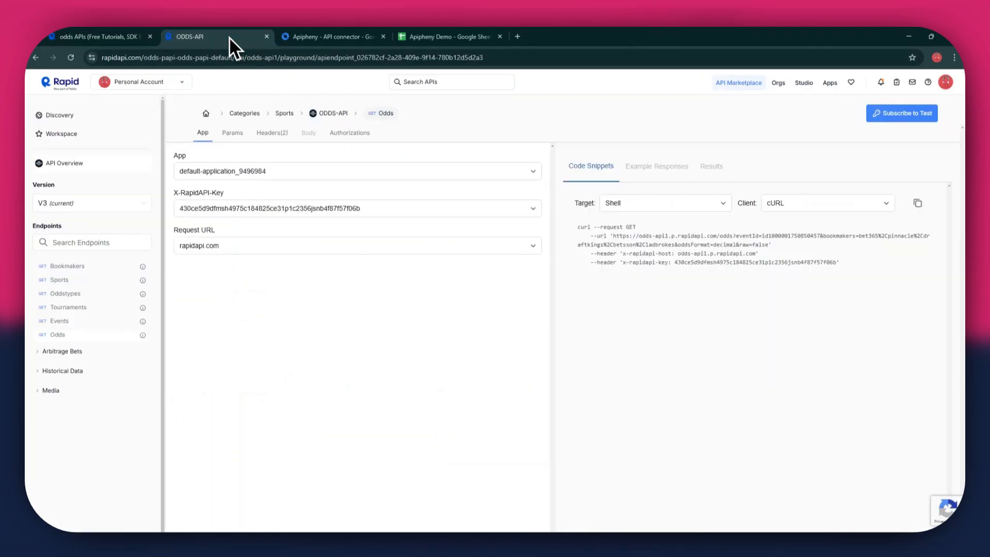
{"action": "mouse_move", "coordinate": [403, 346]}
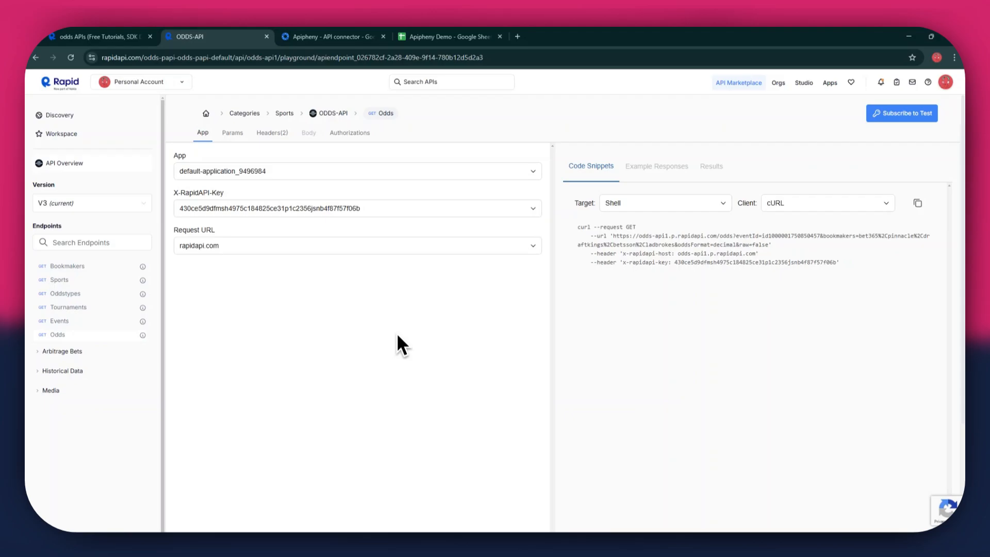
{"action": "mouse_move", "coordinate": [891, 127]}
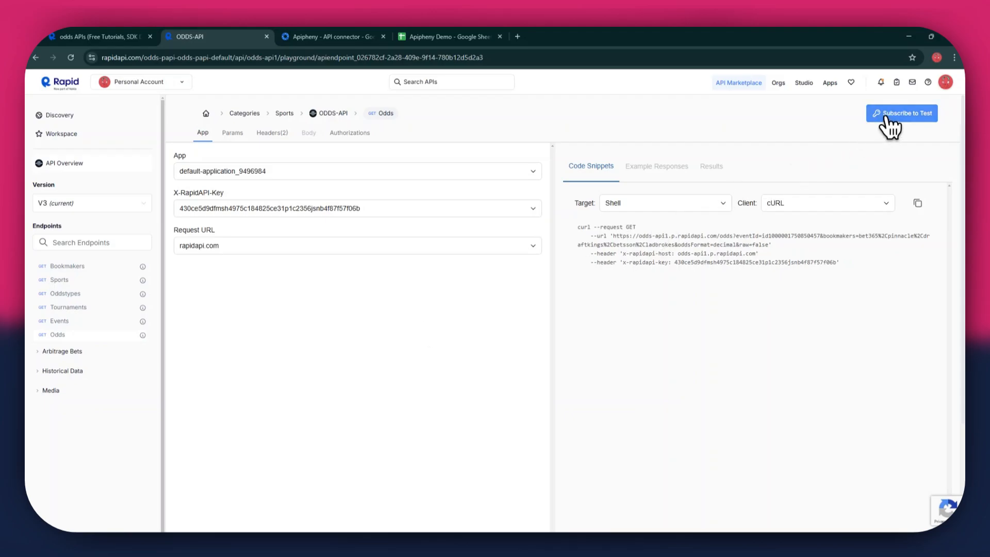
- Choose the free Basic ODDS-API plan from the Subscribe to Test pricing page
{"action": "left_click", "coordinate": [902, 113]}
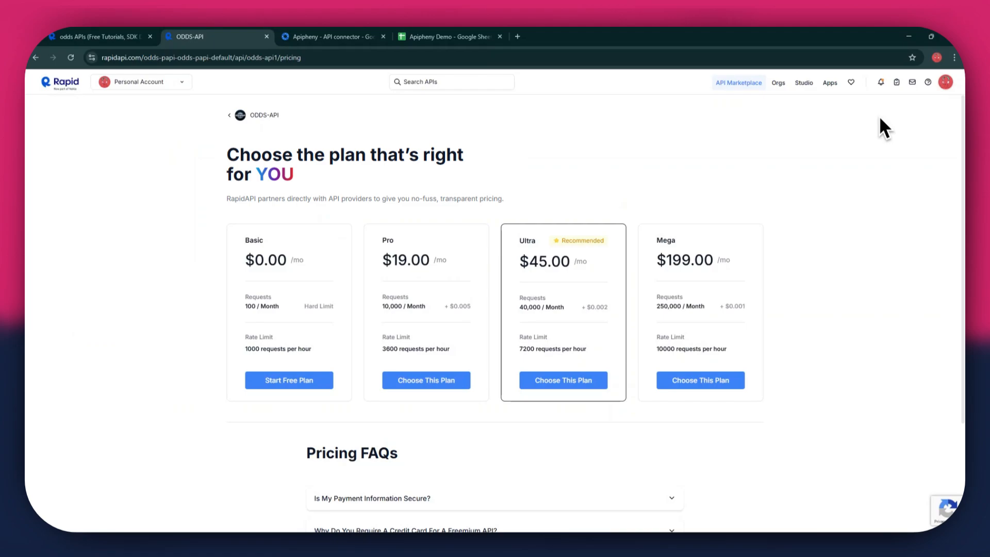
{"action": "mouse_move", "coordinate": [332, 232]}
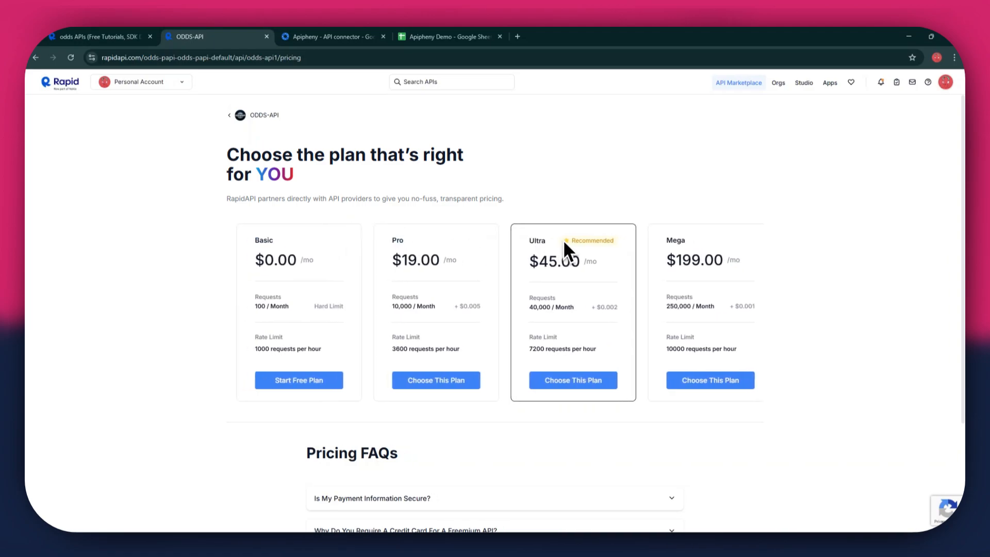
{"action": "mouse_move", "coordinate": [857, 259]}
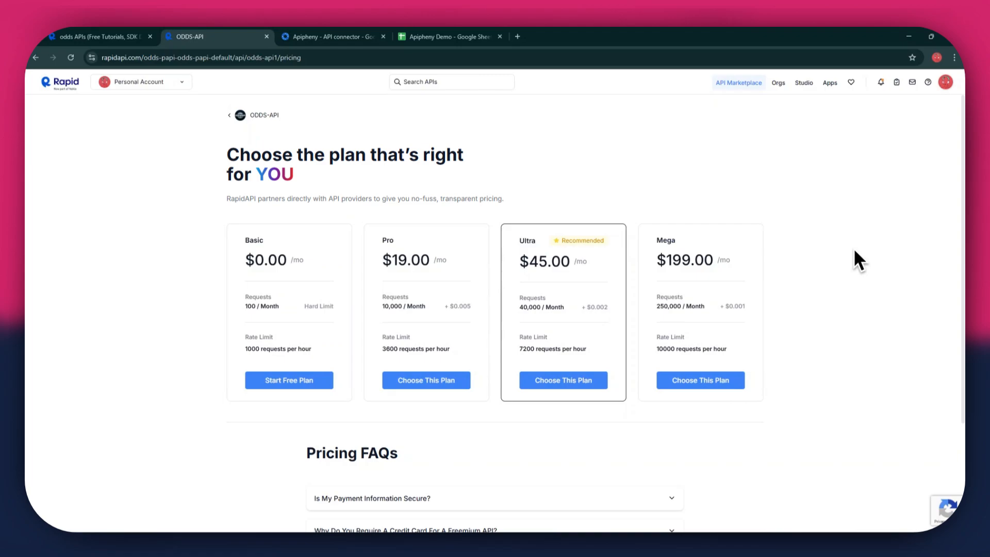
{"action": "left_click", "coordinate": [289, 380]}
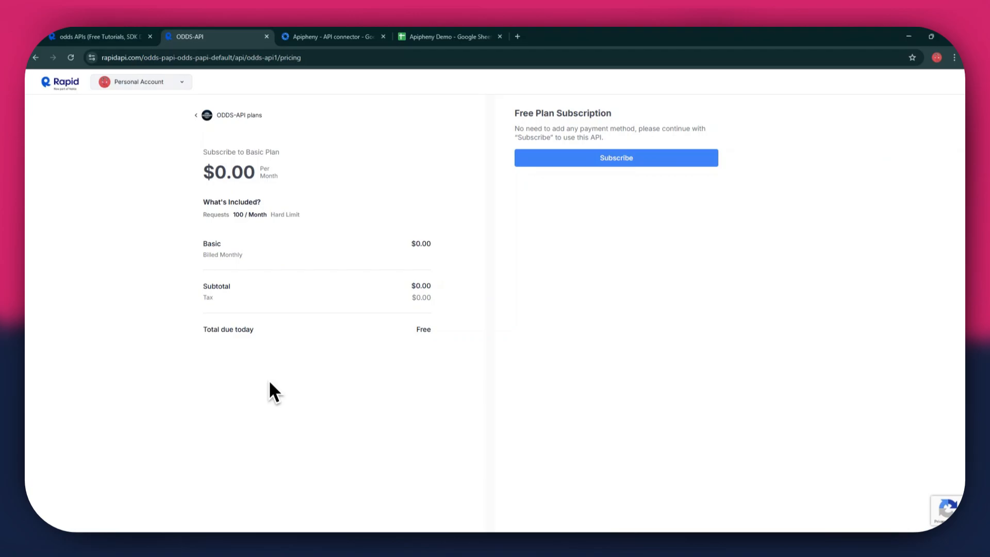
{"action": "mouse_move", "coordinate": [367, 335]}
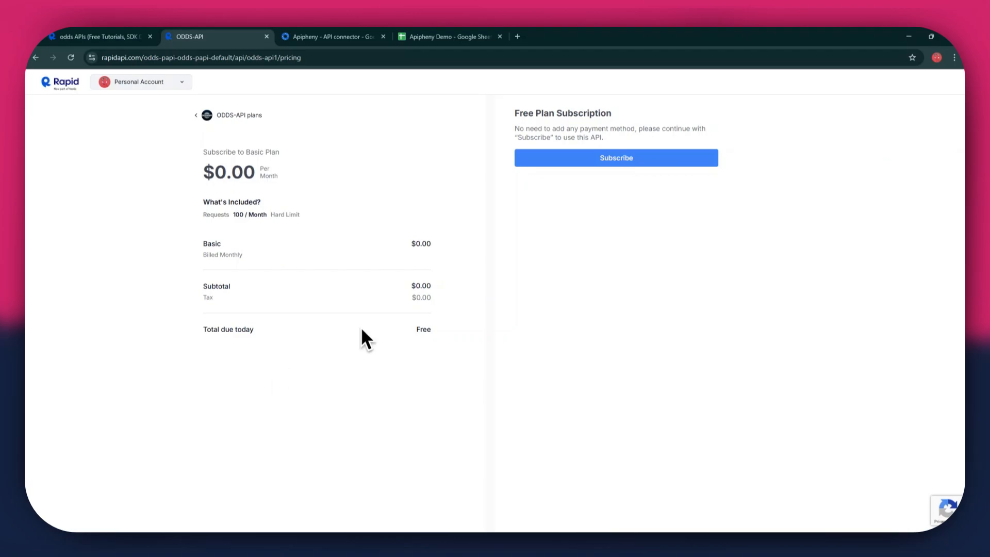
- Confirm the free Basic plan subscription and proceed to the ODDS-API endpoint playground
{"action": "left_click", "coordinate": [615, 157]}
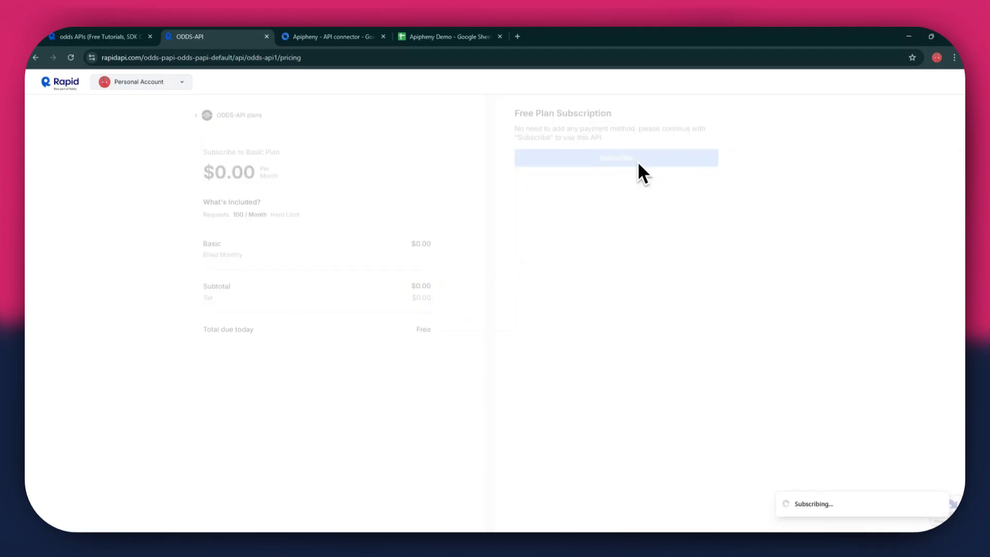
{"action": "left_click", "coordinate": [616, 157]}
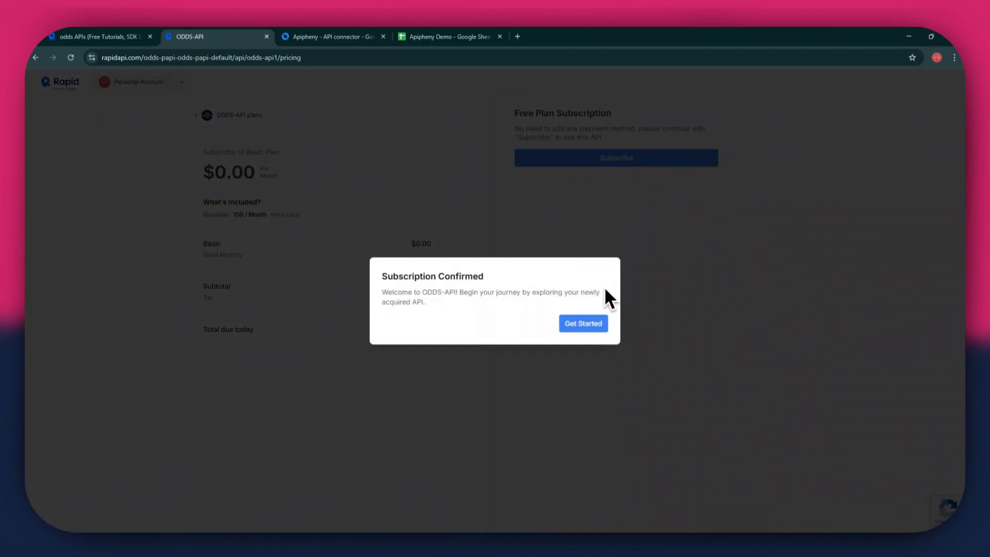
{"action": "left_click", "coordinate": [583, 324]}
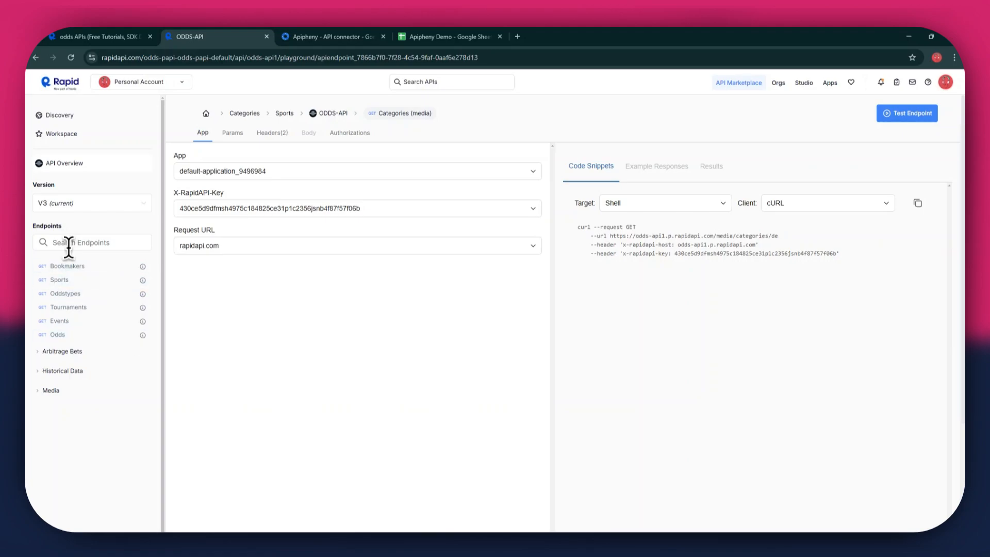
- Open the Oddstypes endpoint and keep Shell as the code snippet language
{"action": "left_click", "coordinate": [65, 293]}
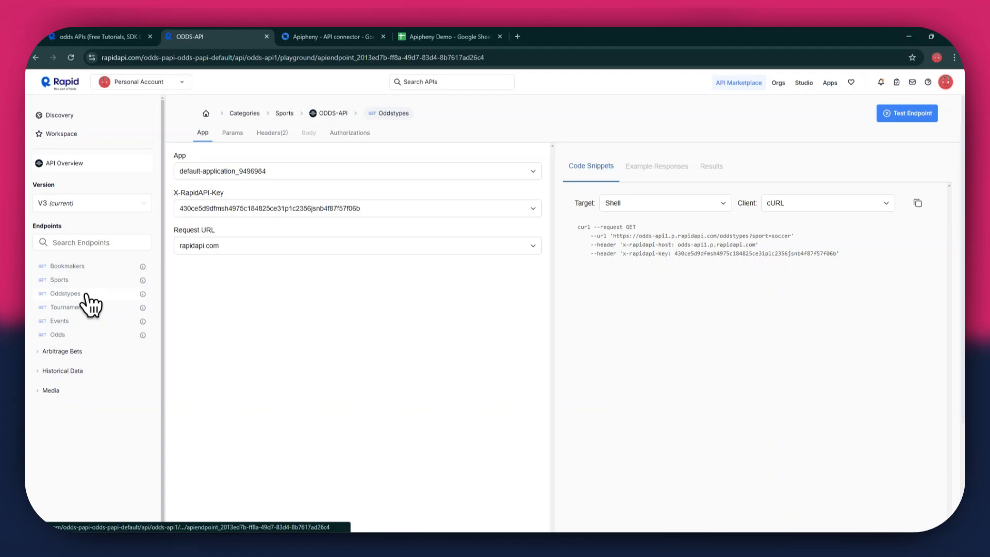
{"action": "mouse_move", "coordinate": [563, 180]}
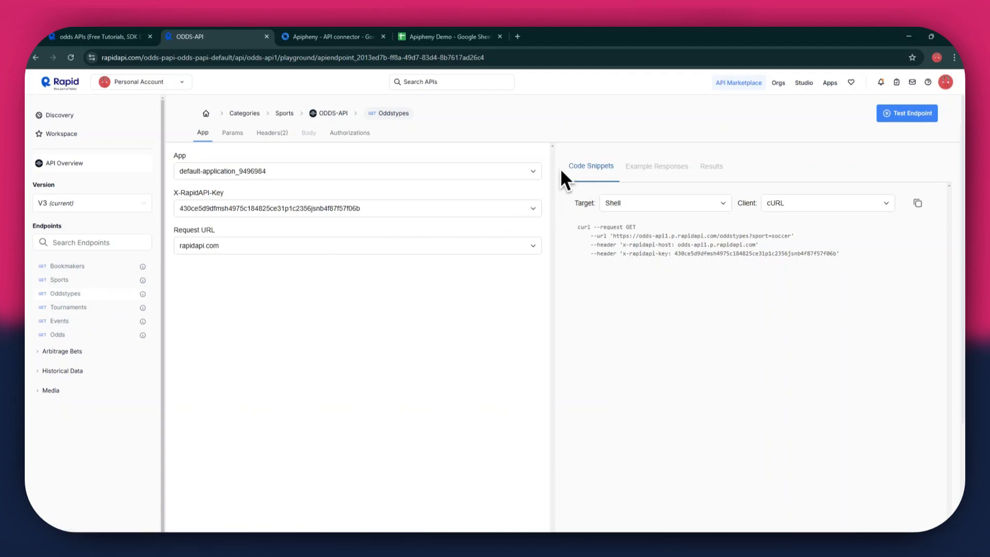
{"action": "mouse_move", "coordinate": [625, 185]}
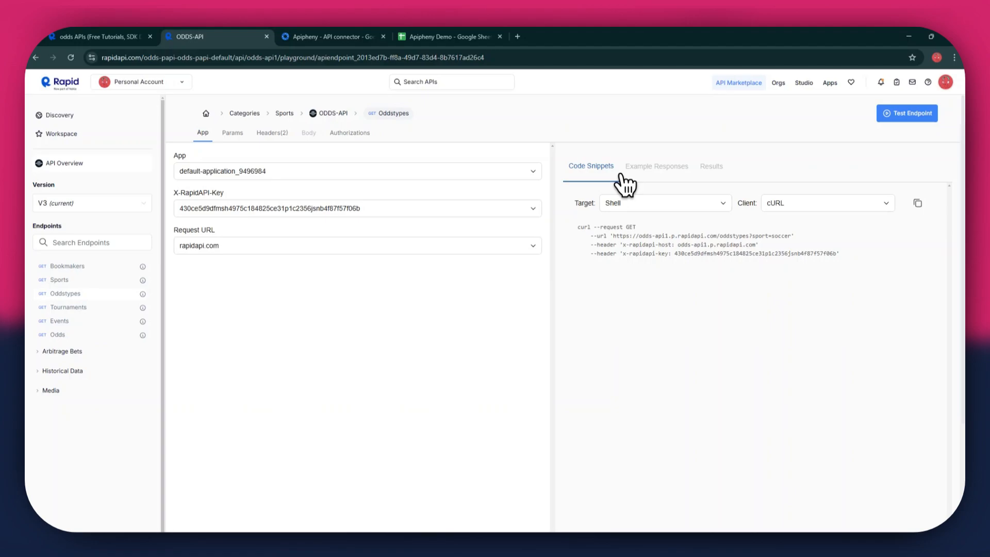
{"action": "left_click", "coordinate": [663, 202]}
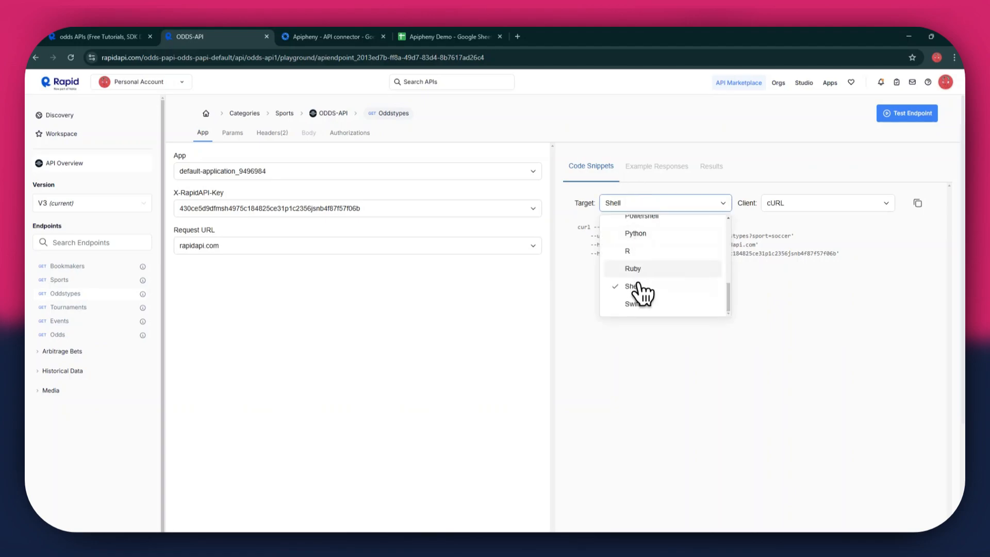
{"action": "left_click", "coordinate": [632, 286]}
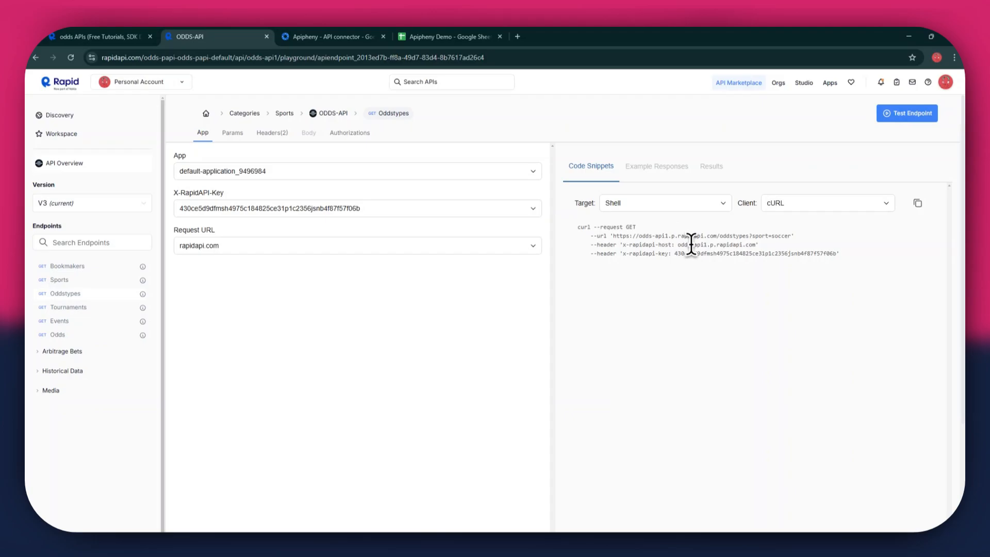
- Check the installed Apipheny listing, then go to the Apipheny Demo spreadsheet
{"action": "left_click", "coordinate": [328, 36]}
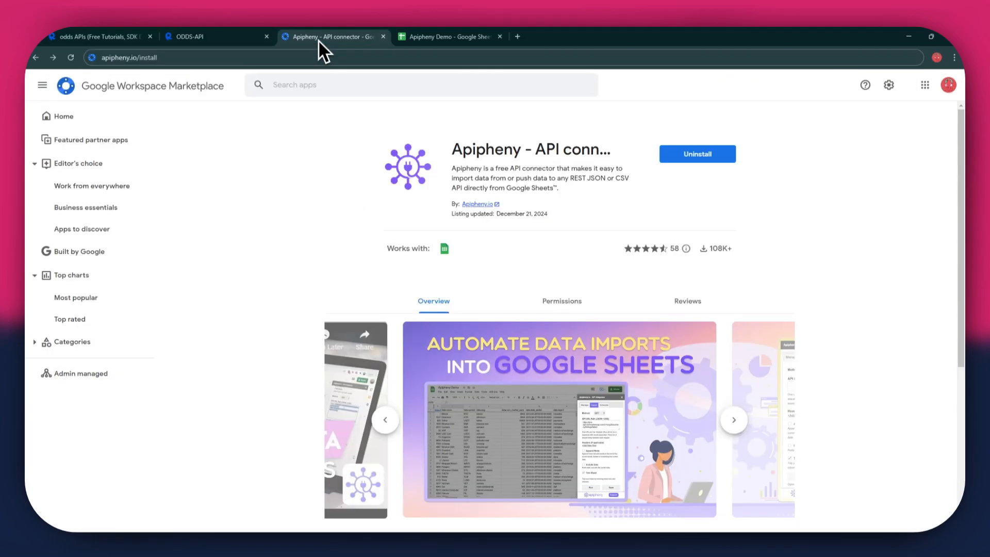
{"action": "mouse_move", "coordinate": [140, 81]}
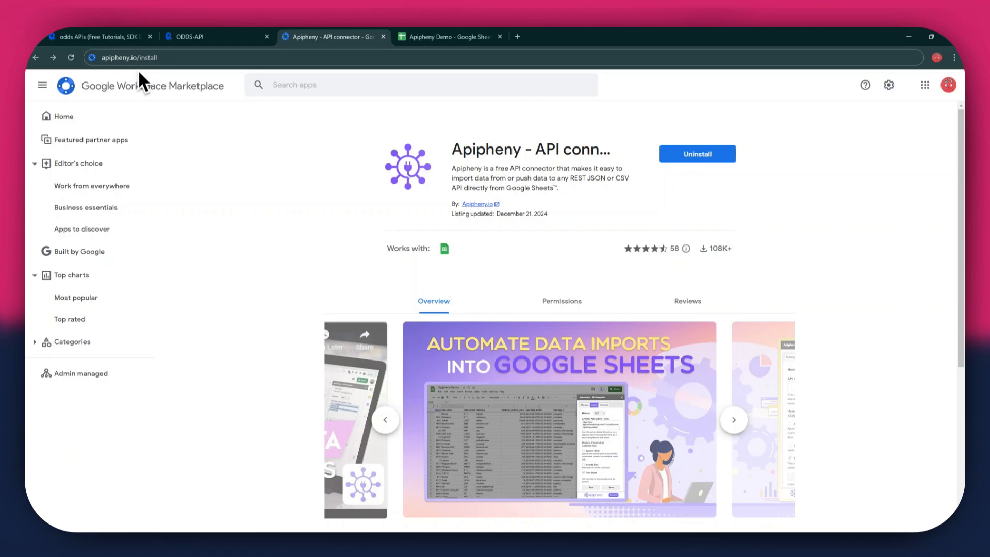
{"action": "mouse_move", "coordinate": [656, 231]}
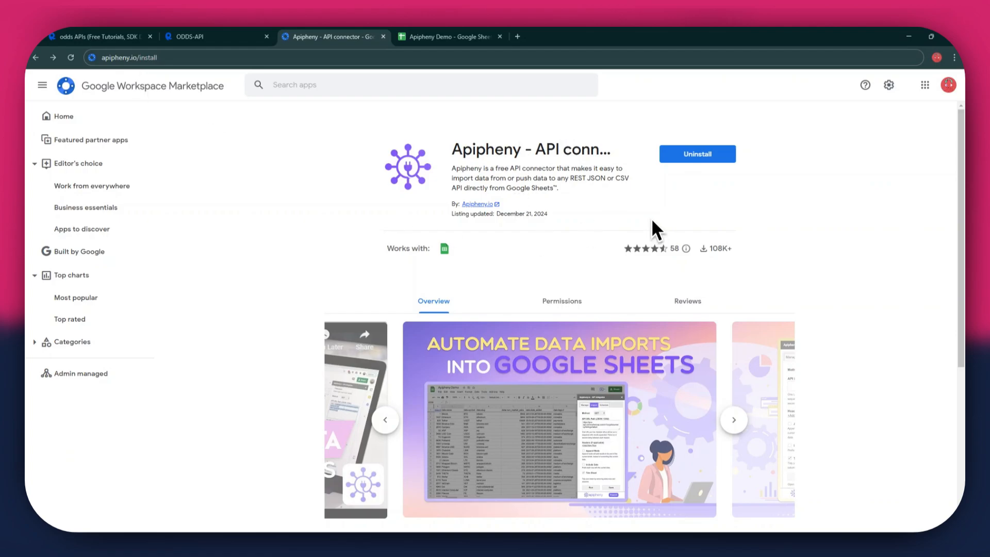
{"action": "mouse_move", "coordinate": [533, 91]}
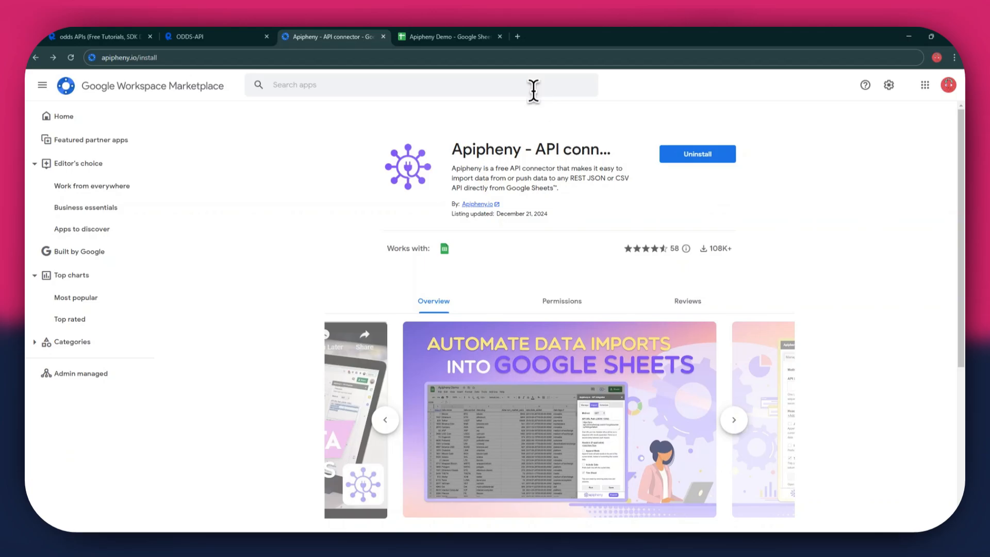
{"action": "left_click", "coordinate": [450, 36]}
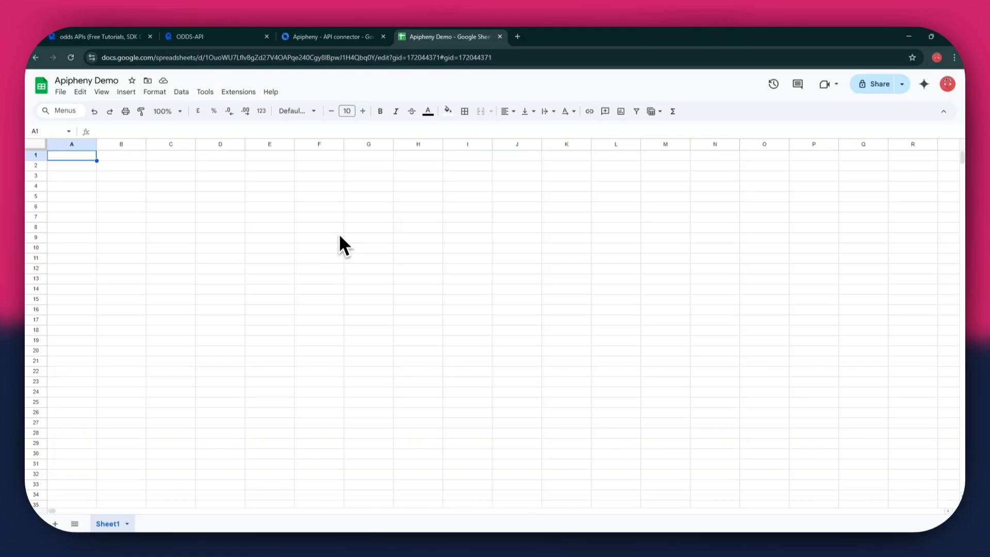
{"action": "mouse_move", "coordinate": [270, 110]}
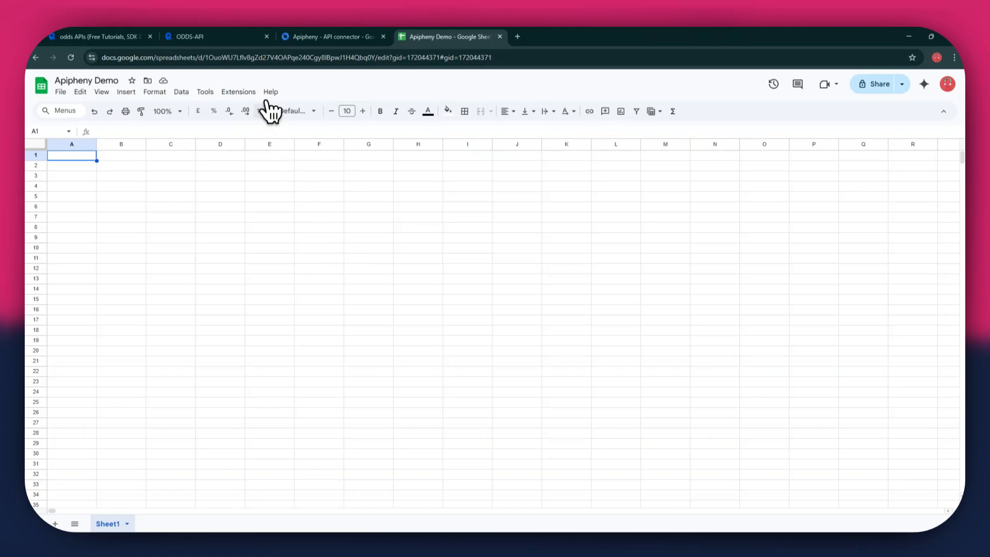
- Start an Apipheny Import API from the Extensions menu
{"action": "left_click", "coordinate": [239, 92]}
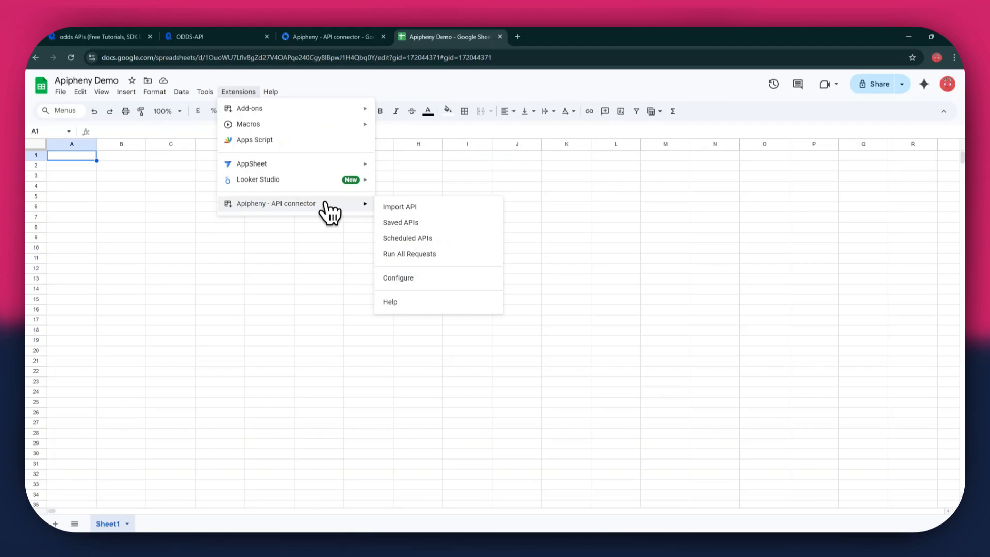
{"action": "left_click", "coordinate": [409, 253]}
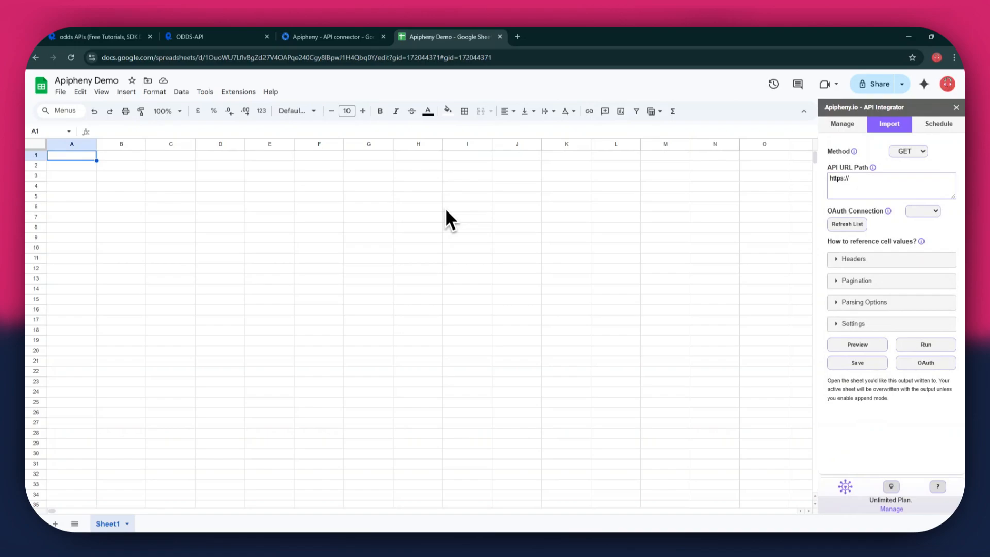
{"action": "left_click", "coordinate": [891, 185]}
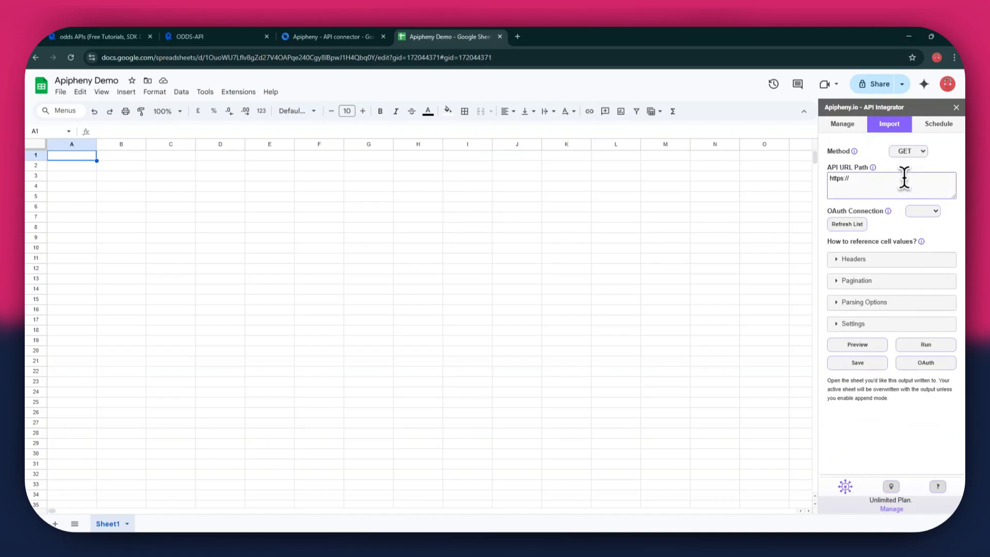
{"action": "left_click", "coordinate": [922, 211]}
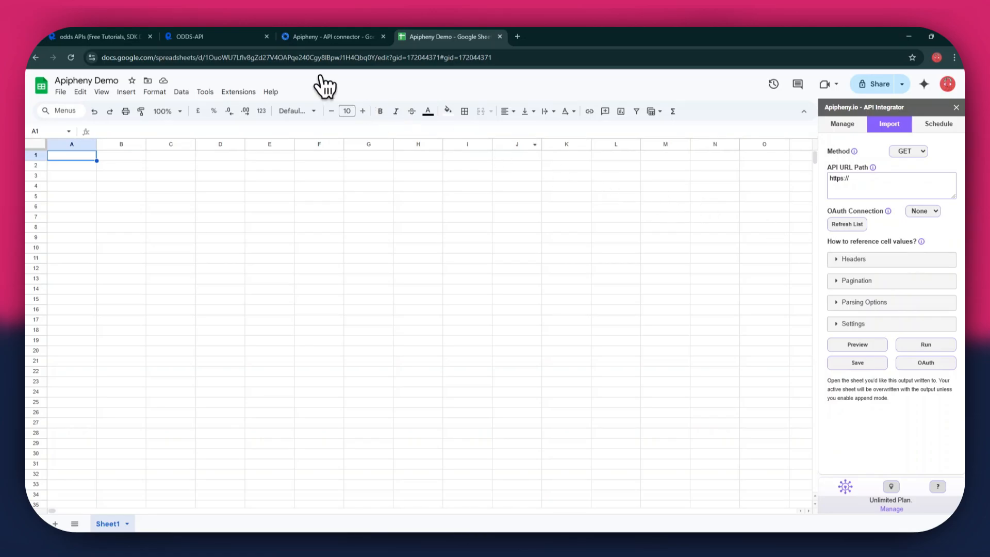
{"action": "left_click", "coordinate": [217, 36]}
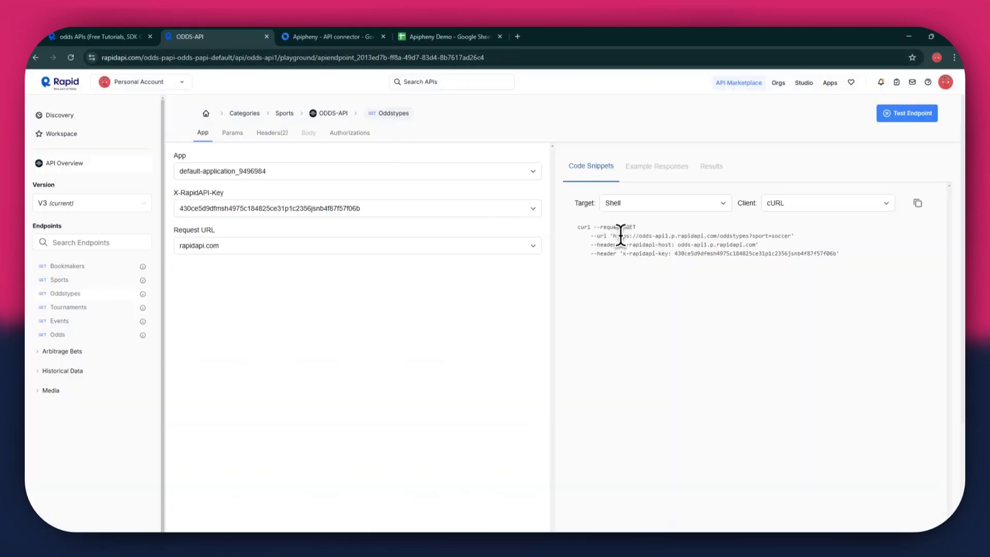
{"action": "left_click_drag", "start_coordinate": [613, 236], "coordinate": [791, 236]}
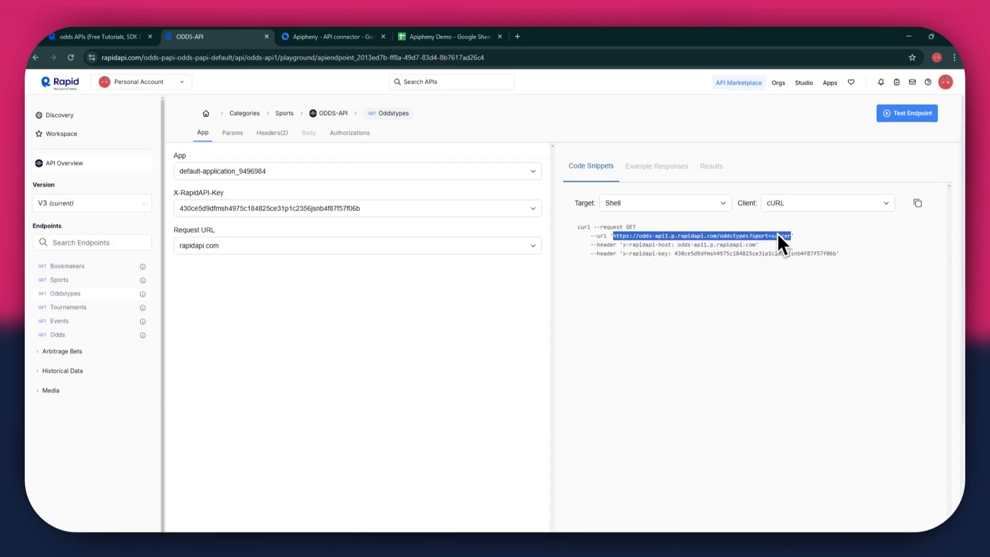
{"action": "left_click", "coordinate": [449, 36]}
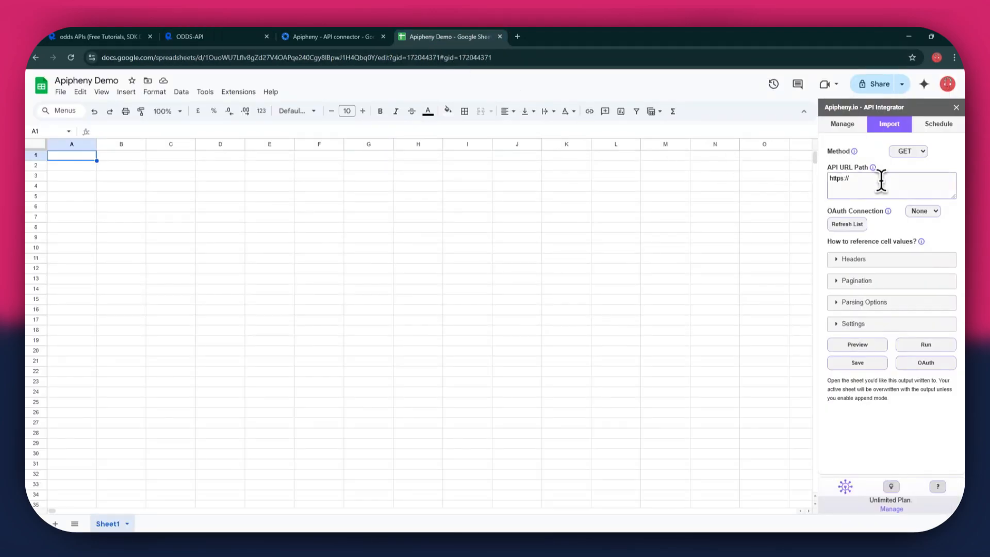
{"action": "type", "text": "https://odds-api7.p.rapidapi.com/oddstypes?sport=soccer"}
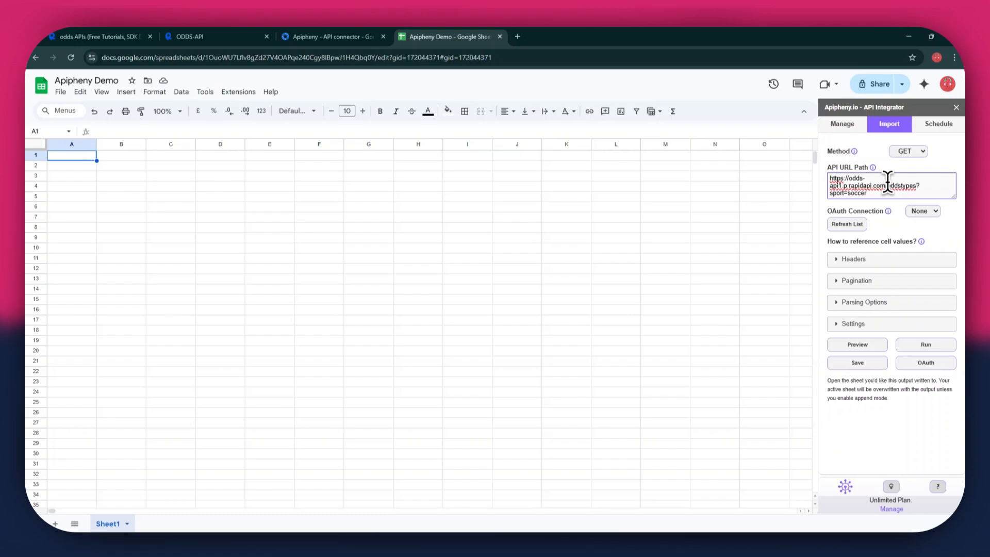
{"action": "left_click", "coordinate": [854, 258]}
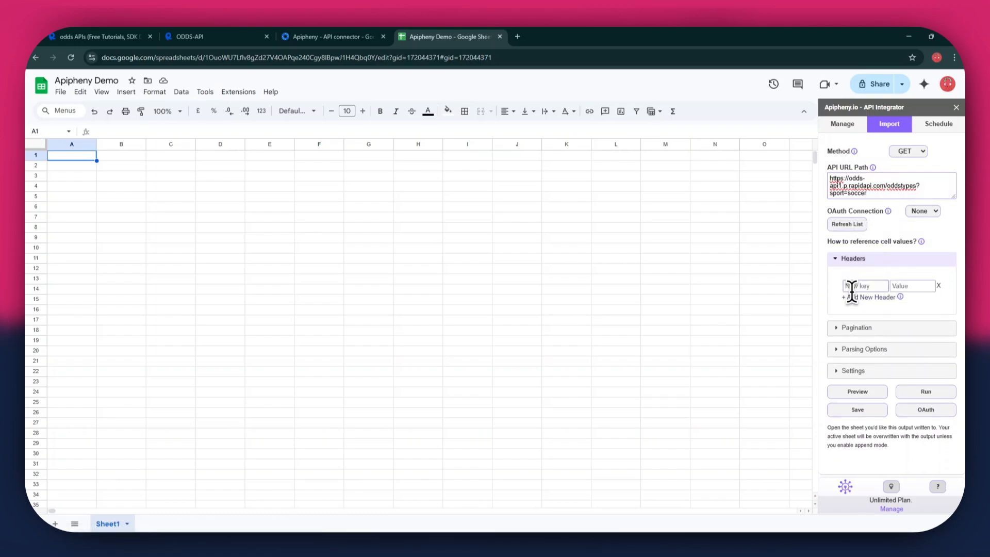
- Copy x-rapidapi-host and x-rapidapi-key values from RapidAPI into Apipheny's header fields
{"action": "left_click", "coordinate": [872, 297]}
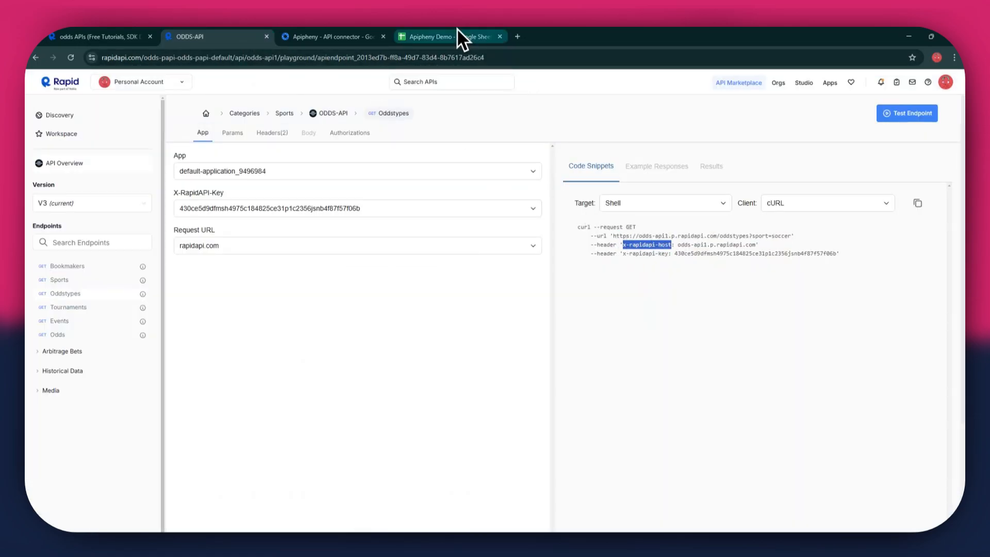
{"action": "left_click", "coordinate": [448, 37]}
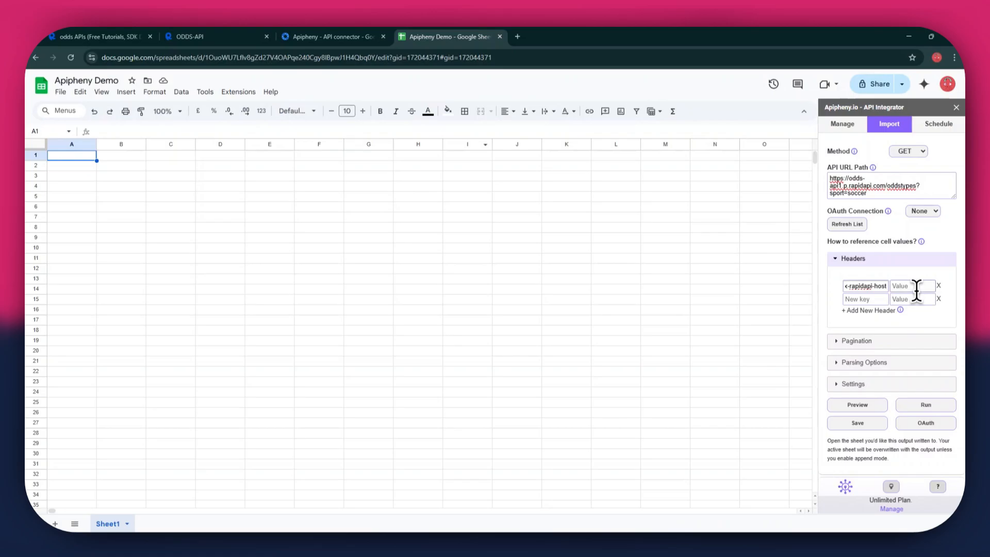
{"action": "left_click", "coordinate": [216, 37]}
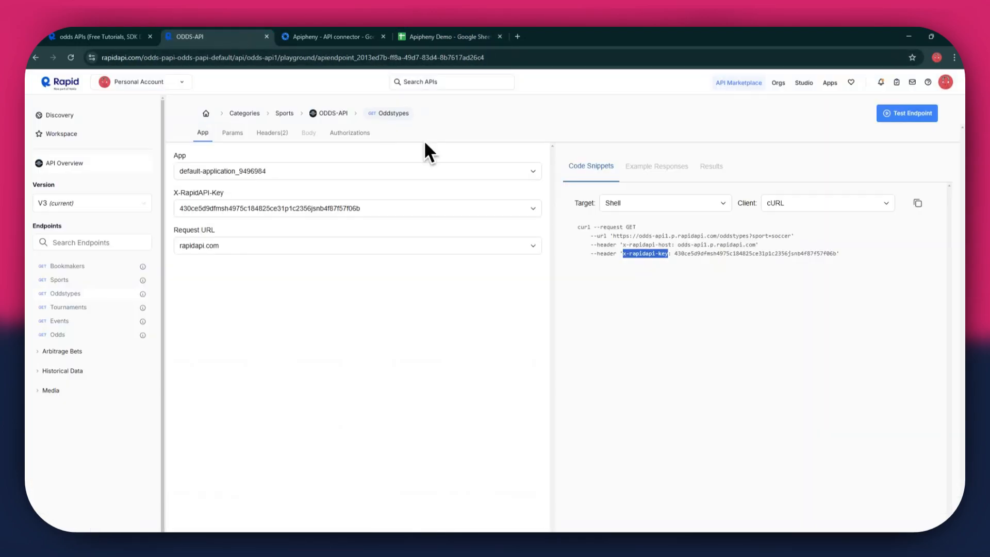
{"action": "left_click", "coordinate": [450, 36]}
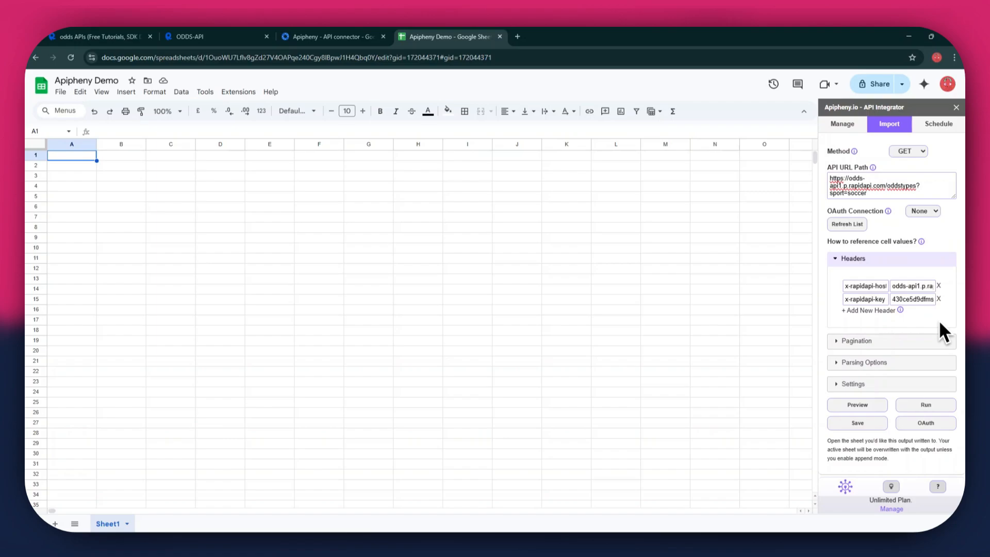
- Run the Apipheny request and confirm overwriting Sheet1 with the results
{"action": "left_click", "coordinate": [925, 405]}
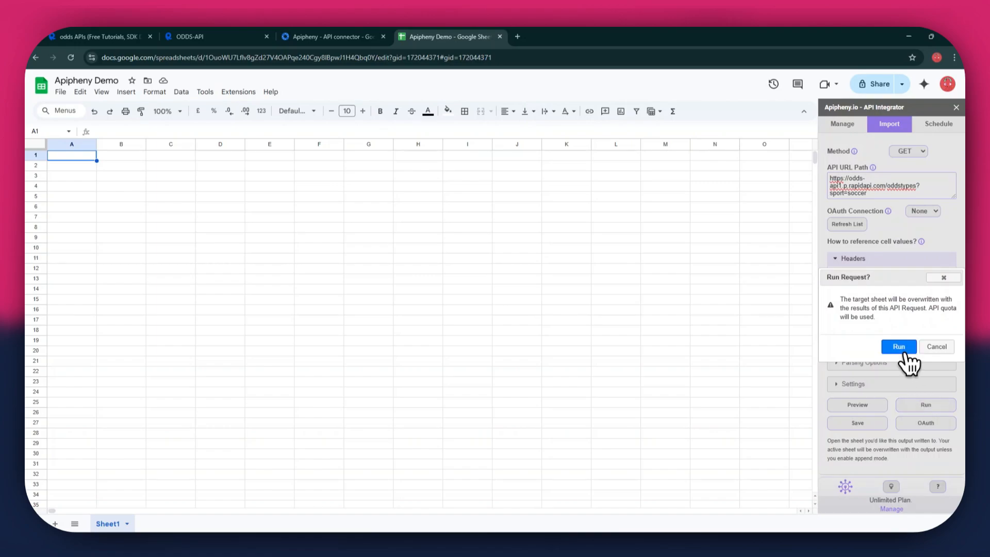
{"action": "left_click", "coordinate": [898, 346]}
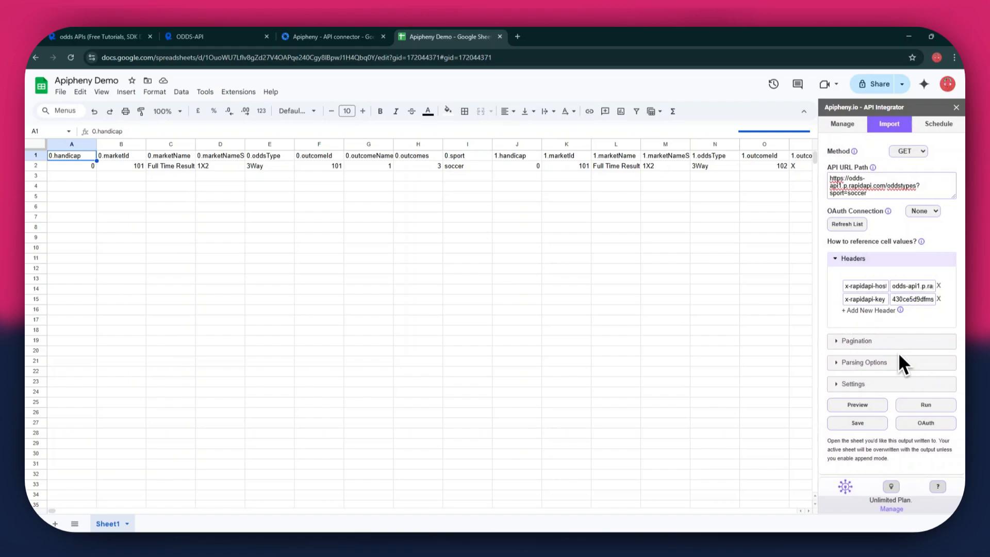
{"action": "mouse_move", "coordinate": [476, 288]}
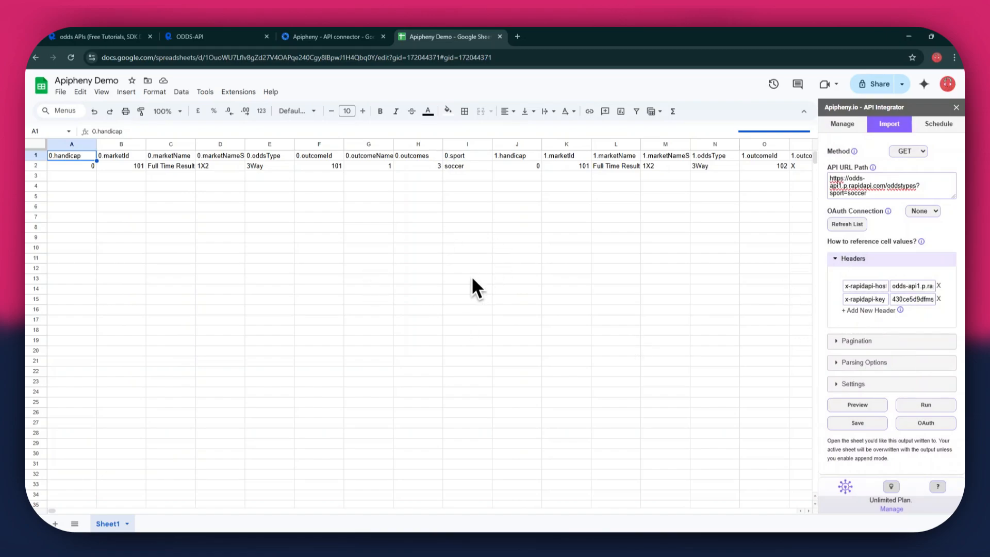